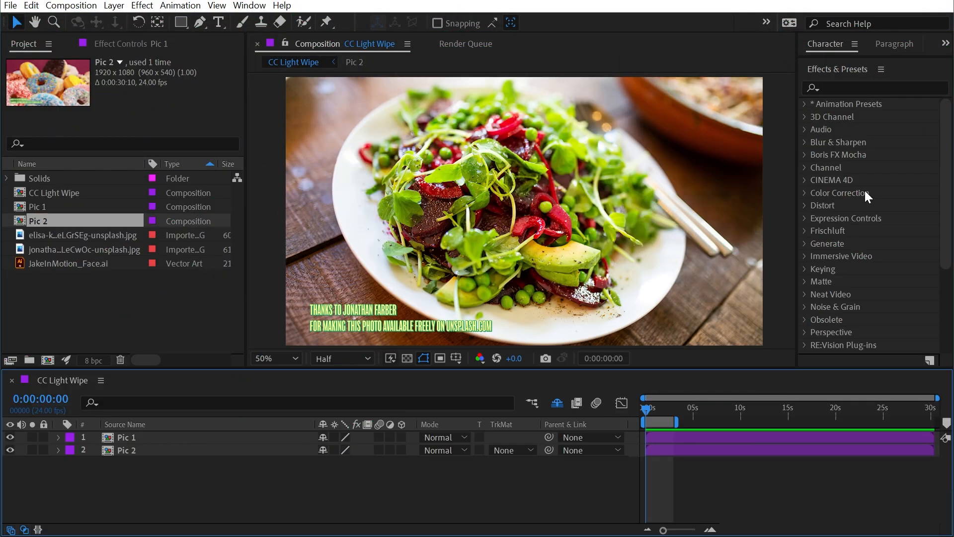
Step: Expand the Transition effects and locate CC Light Wipe for the Pic 1 salad layer
{"action": "left_click", "coordinate": [828, 131]}
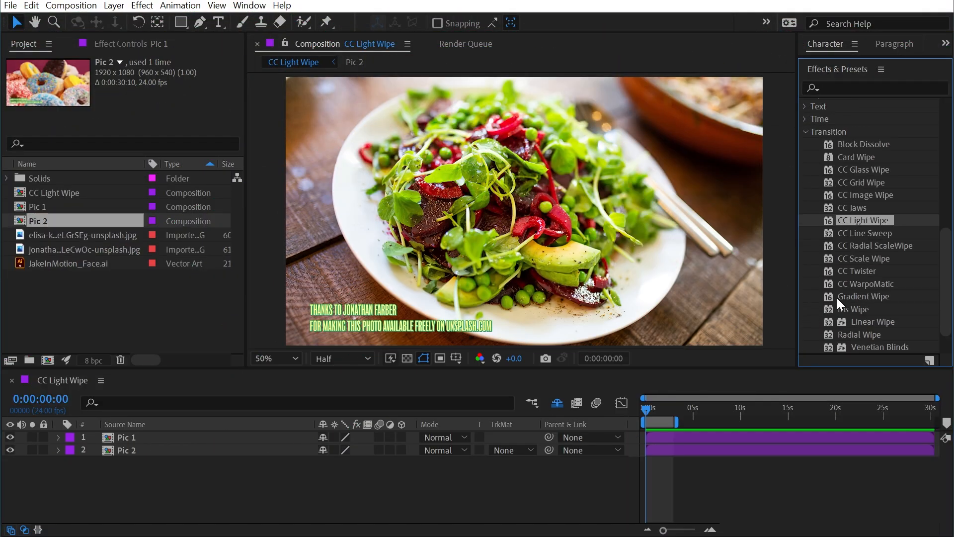
{"action": "scroll", "scroll_direction": "down", "scroll_amount": 3}
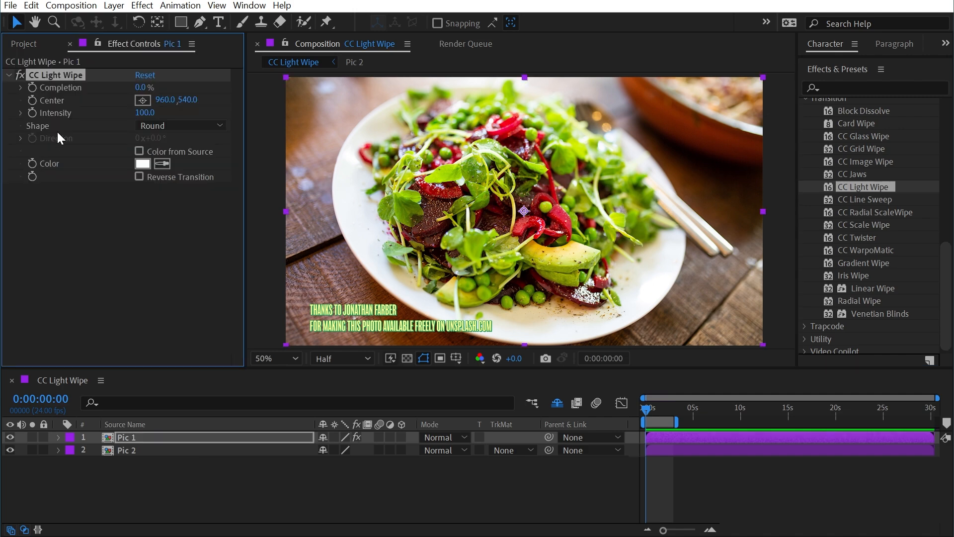
{"action": "mouse_move", "coordinate": [86, 115]}
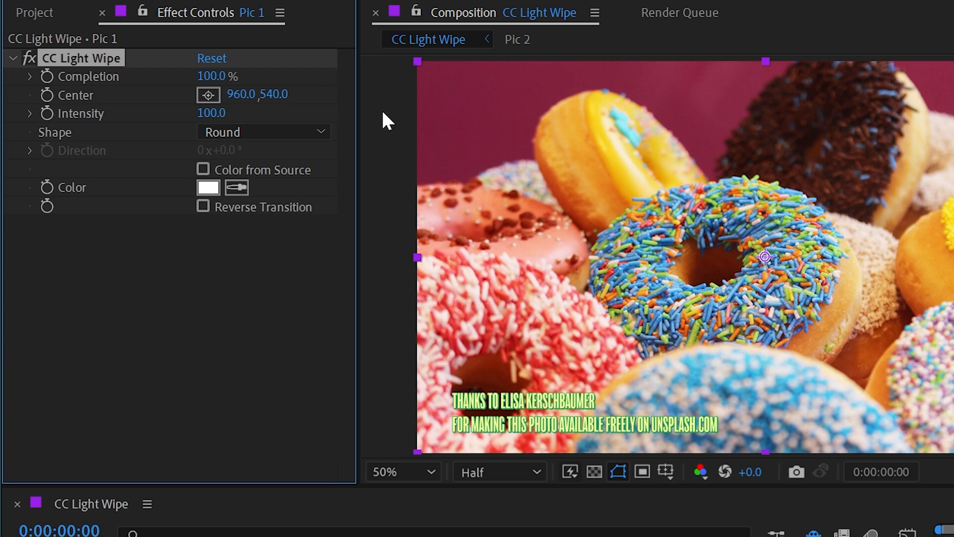
{"action": "left_click_drag", "start_coordinate": [213, 77], "coordinate": [201, 77]}
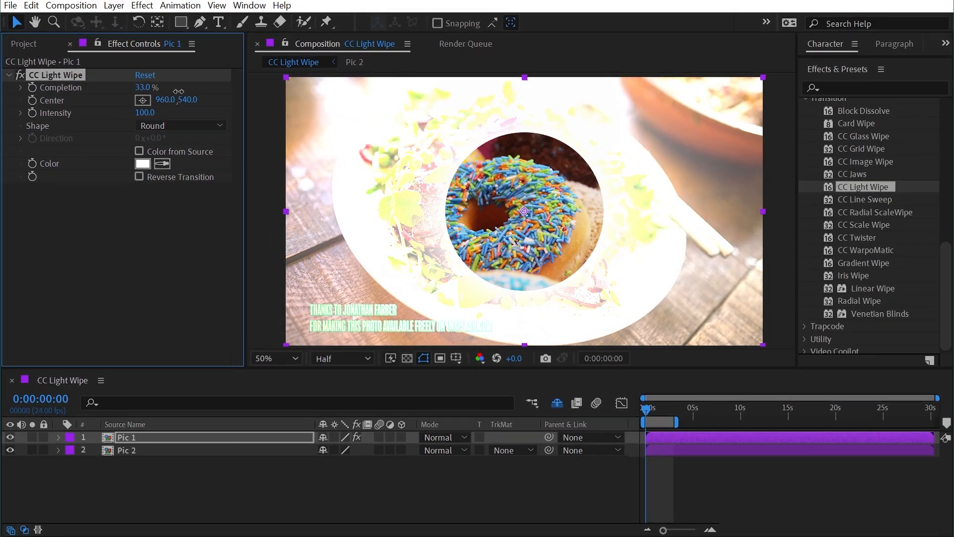
{"action": "left_click_drag", "start_coordinate": [149, 88], "coordinate": [137, 88]}
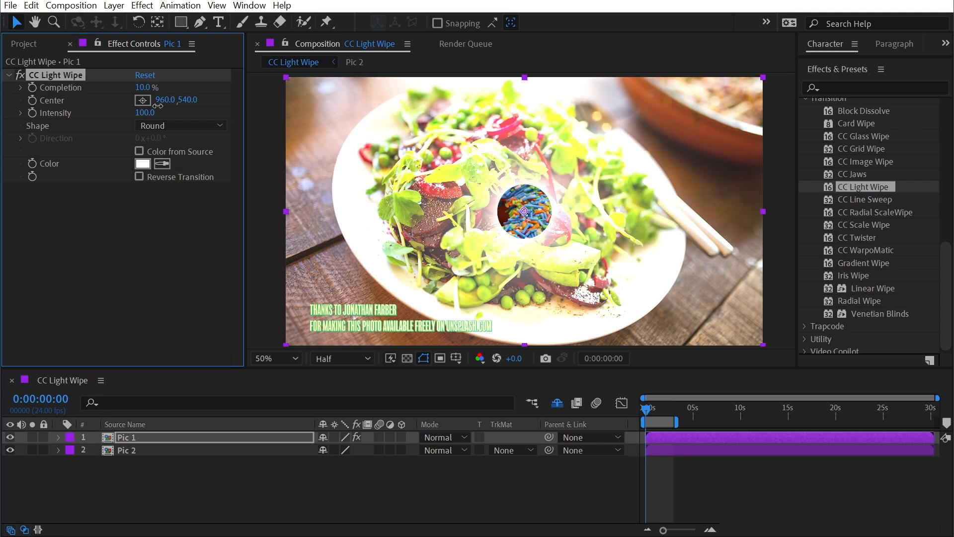
{"action": "left_click_drag", "start_coordinate": [145, 112], "coordinate": [145, 112]}
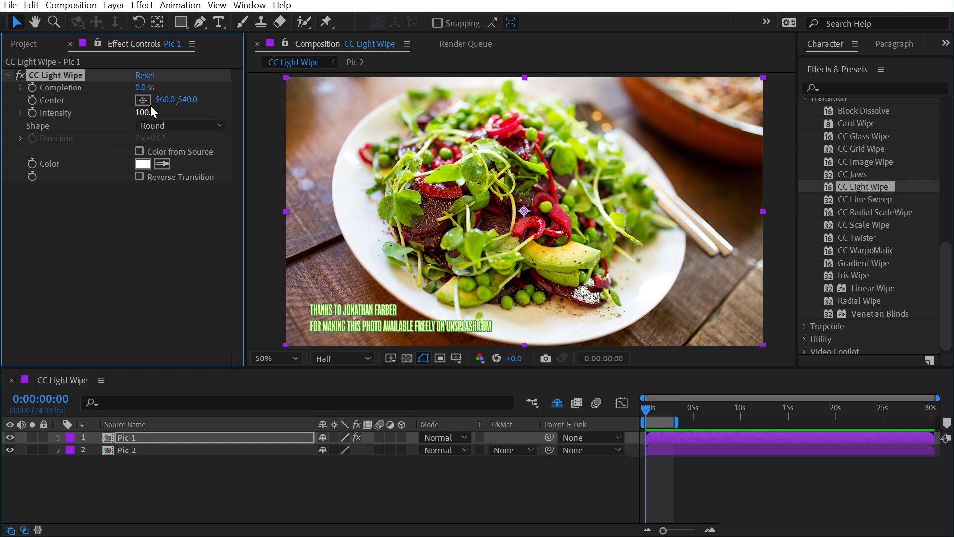
Step: Set the wipe Shape to Doors, raise Completion over the donuts, and select the Pic 2 layer
{"action": "left_click", "coordinate": [181, 126]}
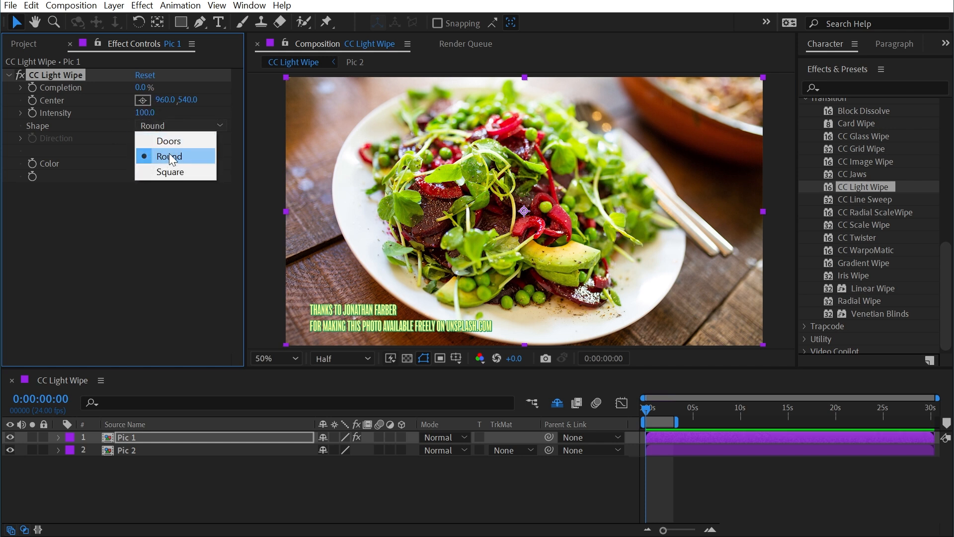
{"action": "left_click", "coordinate": [169, 140]}
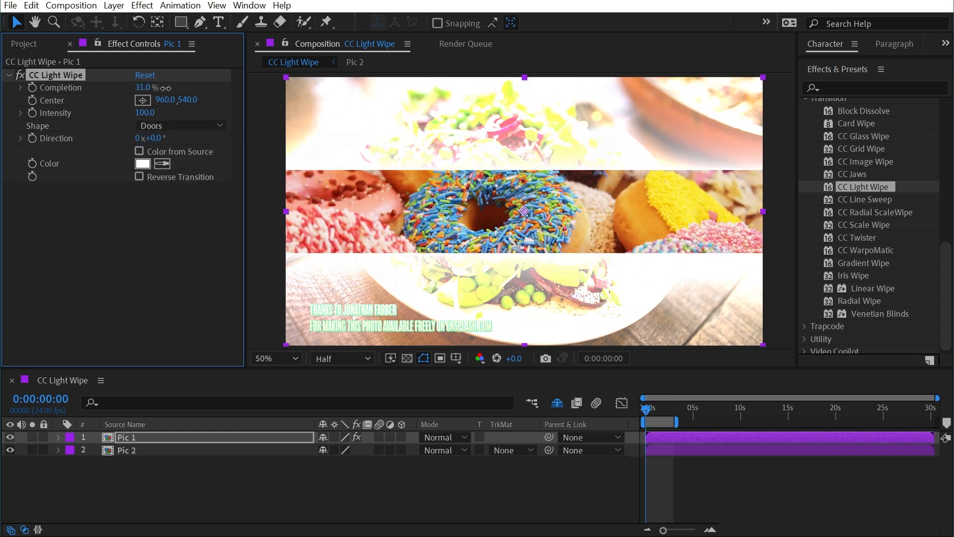
{"action": "left_click_drag", "start_coordinate": [143, 88], "coordinate": [156, 88]}
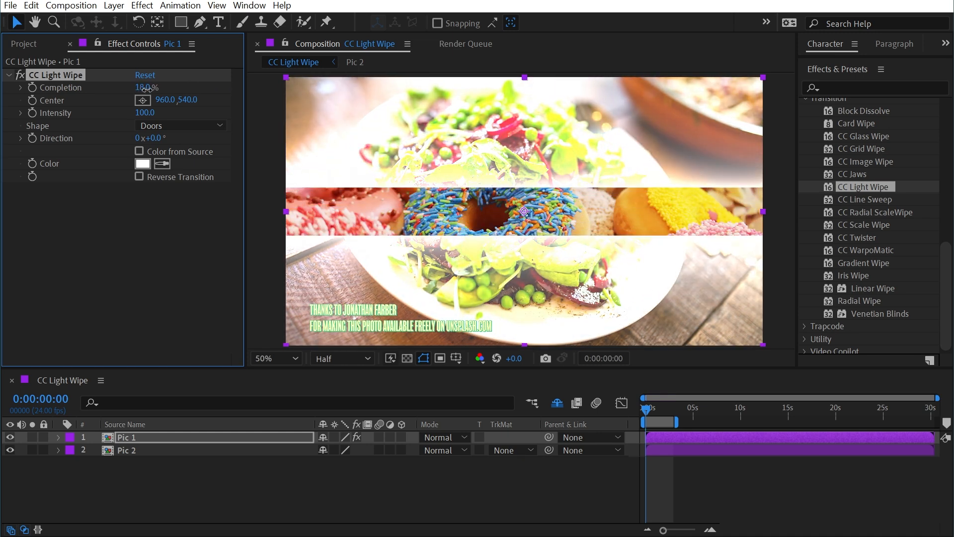
{"action": "left_click", "coordinate": [126, 449]}
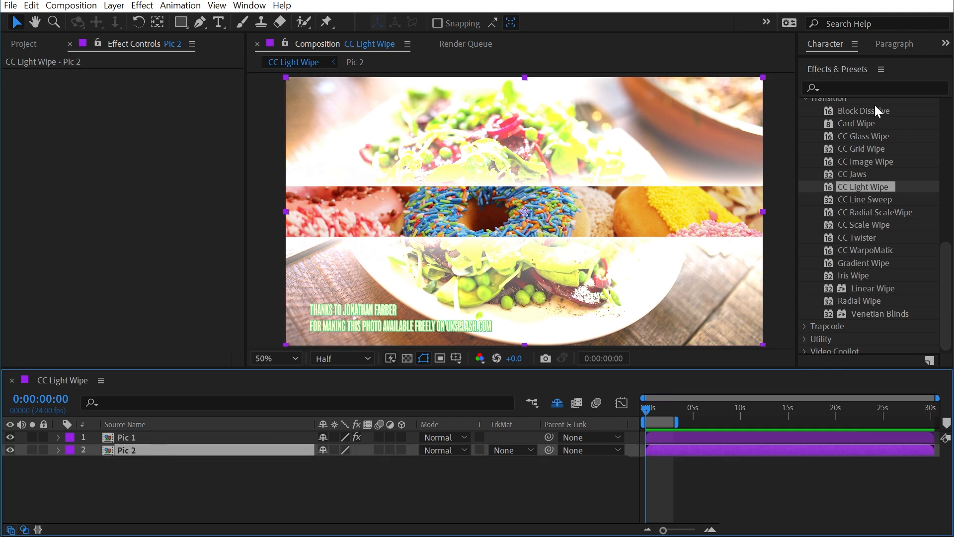
Step: Apply an Exposure effect to Pic 2 and enable keyframing for exposure Offset and wipe Completion
{"action": "type", "text": "exposure"}
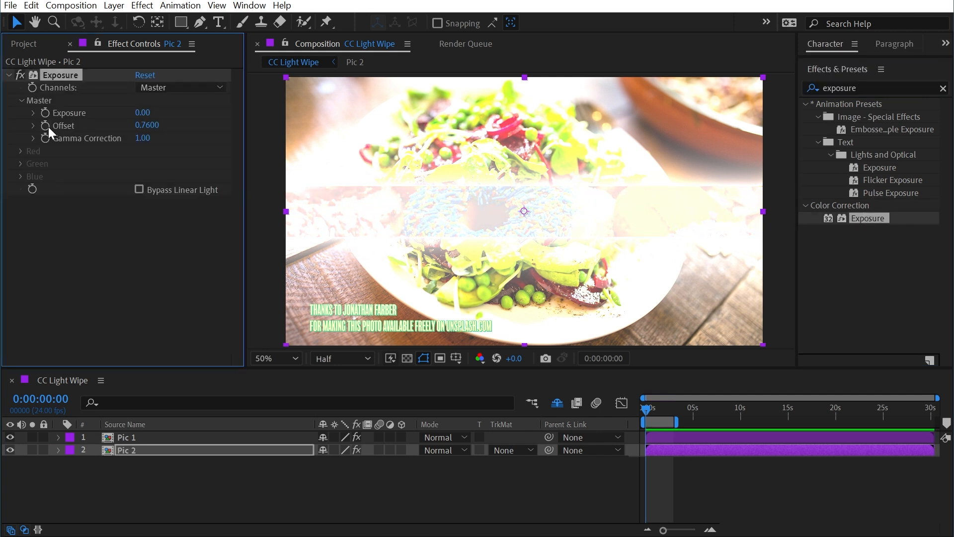
{"action": "left_click", "coordinate": [126, 437]}
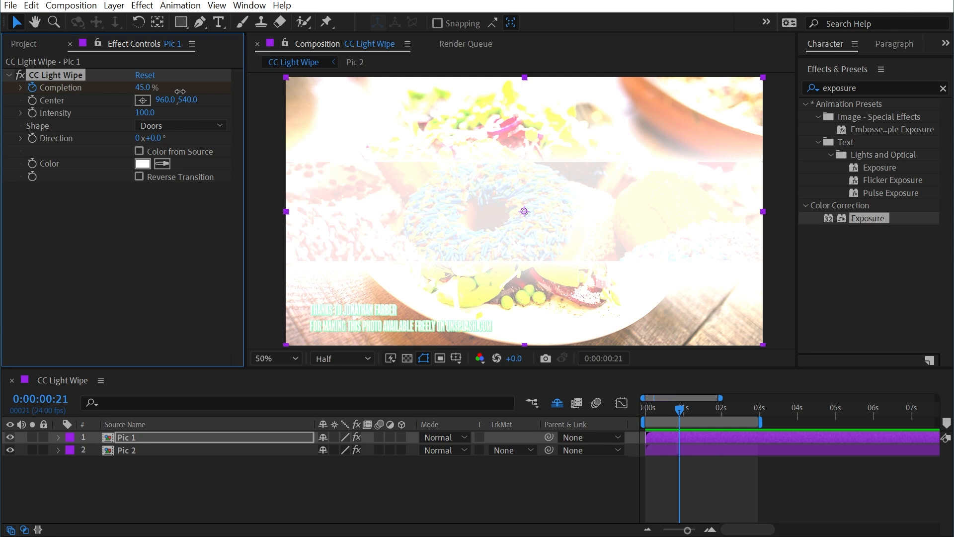
{"action": "left_click", "coordinate": [126, 450]}
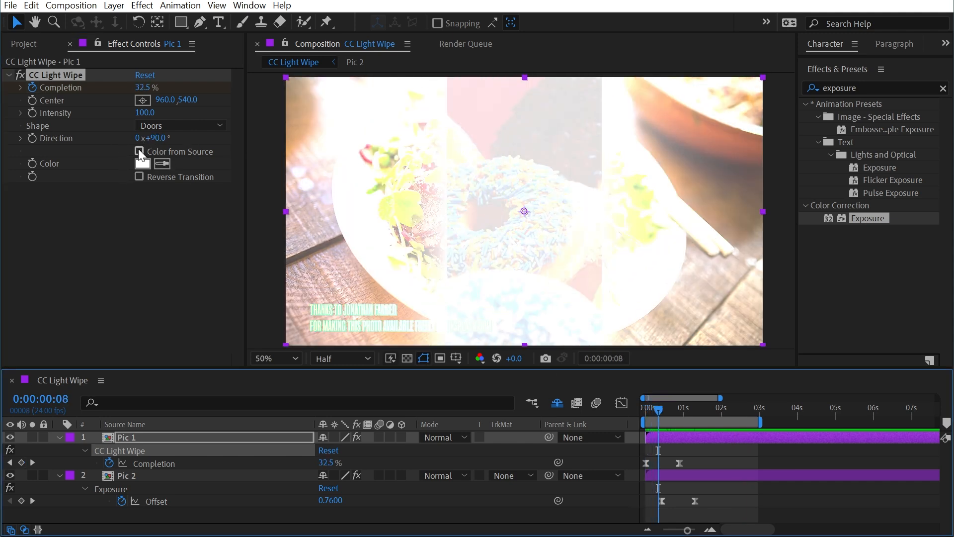
Step: Enable Color from Source and switch the wipe Shape to Square
{"action": "left_click", "coordinate": [137, 151]}
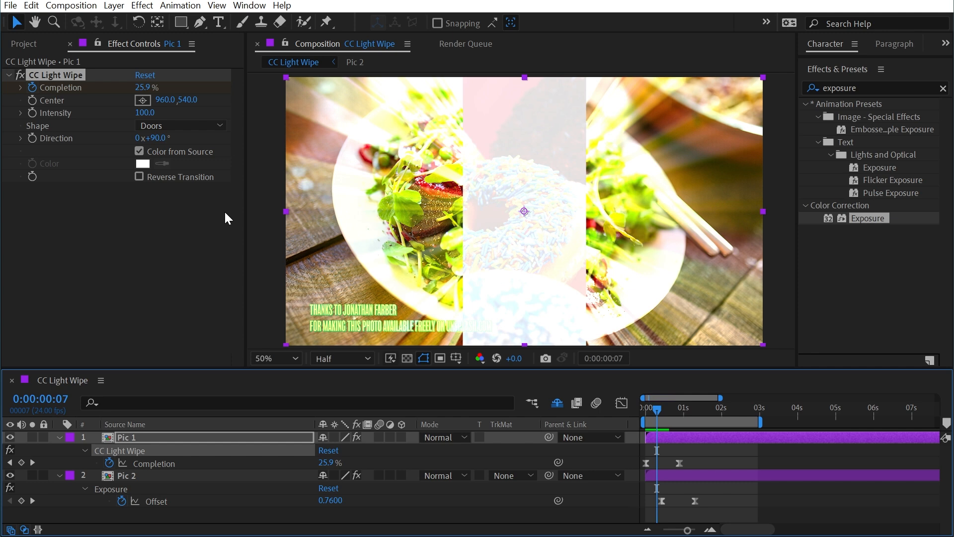
{"action": "left_click", "coordinate": [181, 126]}
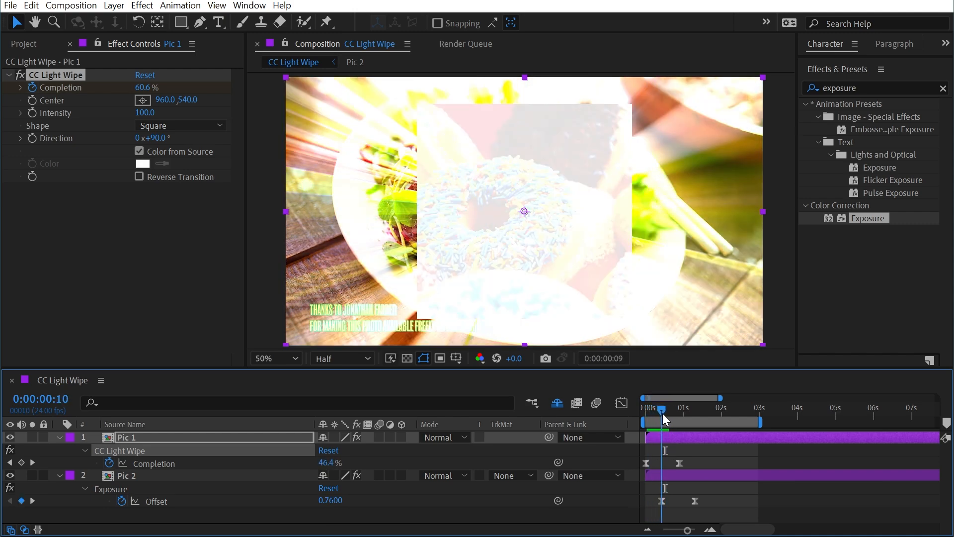
{"action": "left_click", "coordinate": [179, 125]}
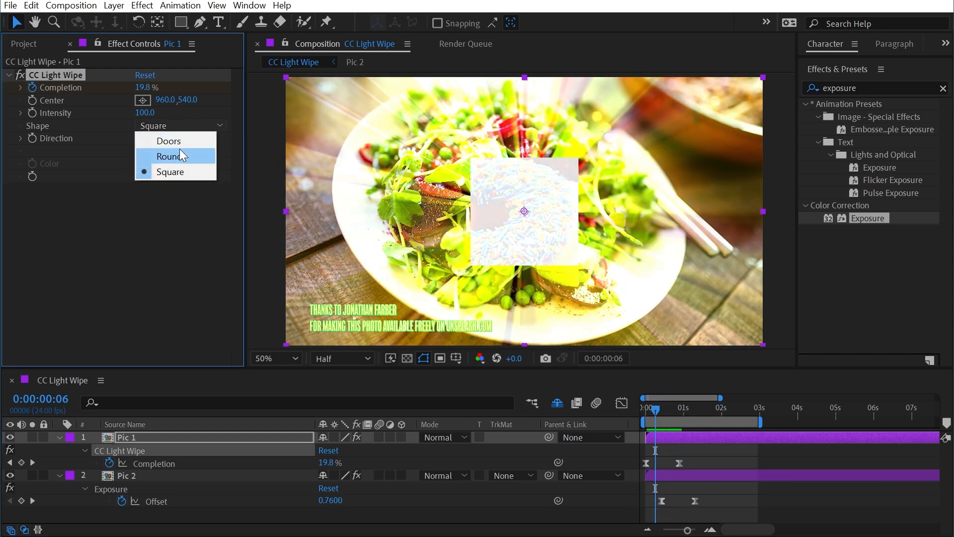
Step: Restore the Doors shape with Reverse Transition, replace source colour with custom yellow, and rewind playback
{"action": "left_click", "coordinate": [168, 140]}
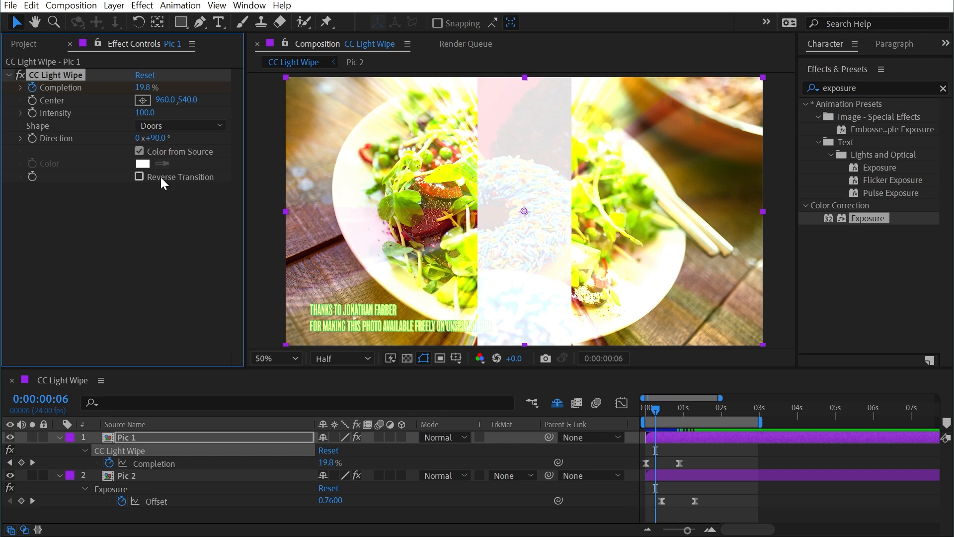
{"action": "left_click", "coordinate": [136, 177]}
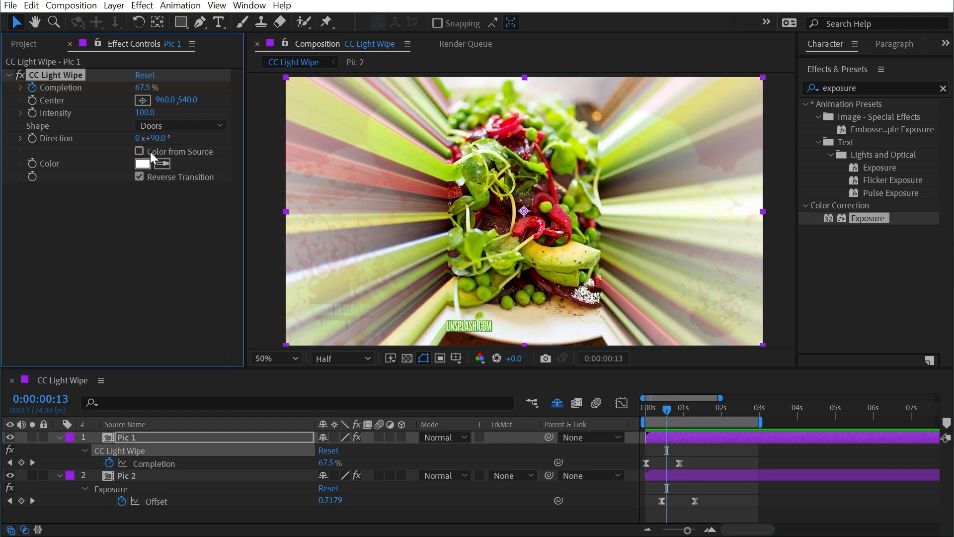
{"action": "left_click", "coordinate": [143, 163]}
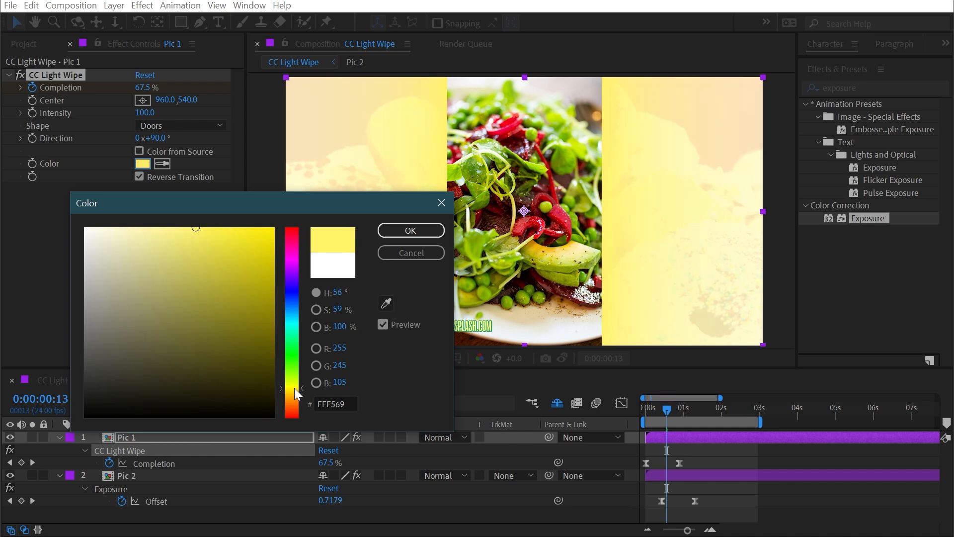
{"action": "left_click", "coordinate": [411, 230]}
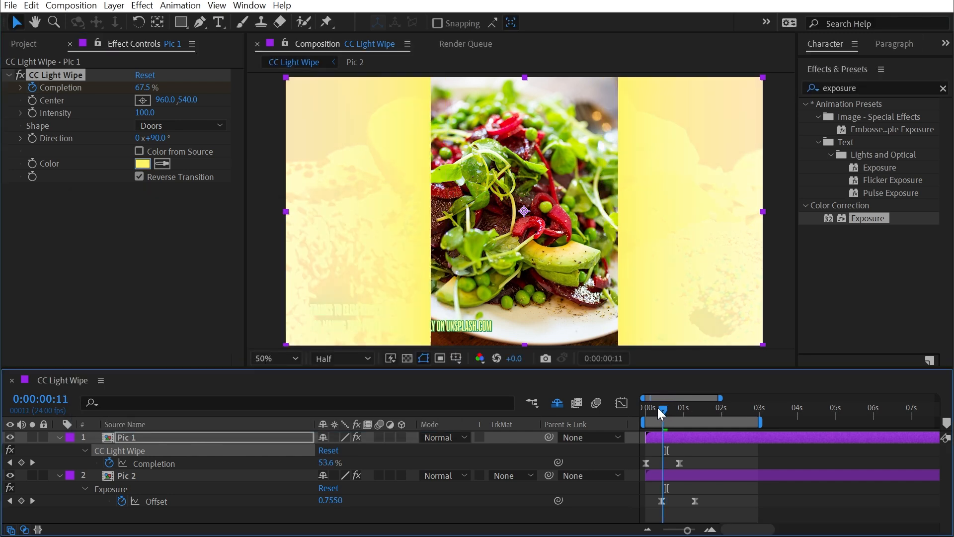
{"action": "left_click", "coordinate": [644, 407]}
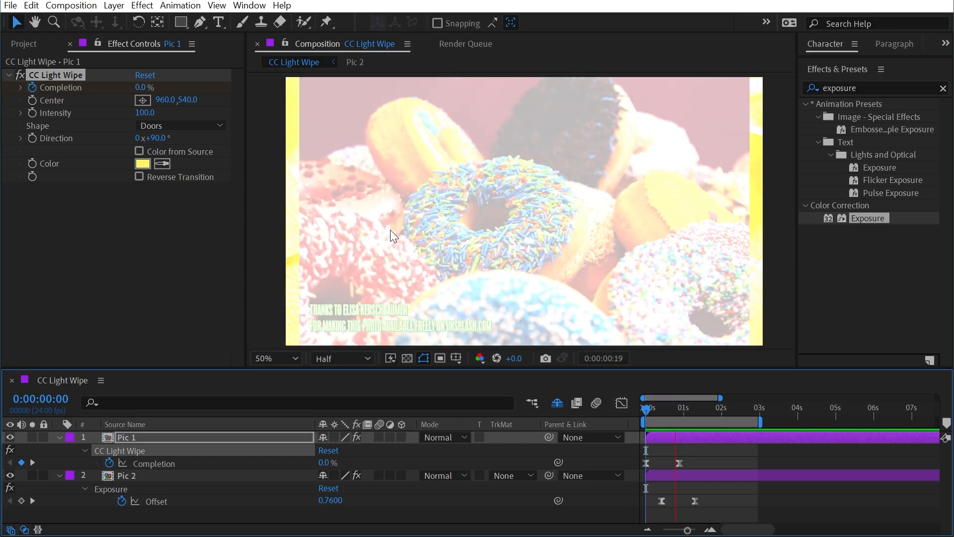